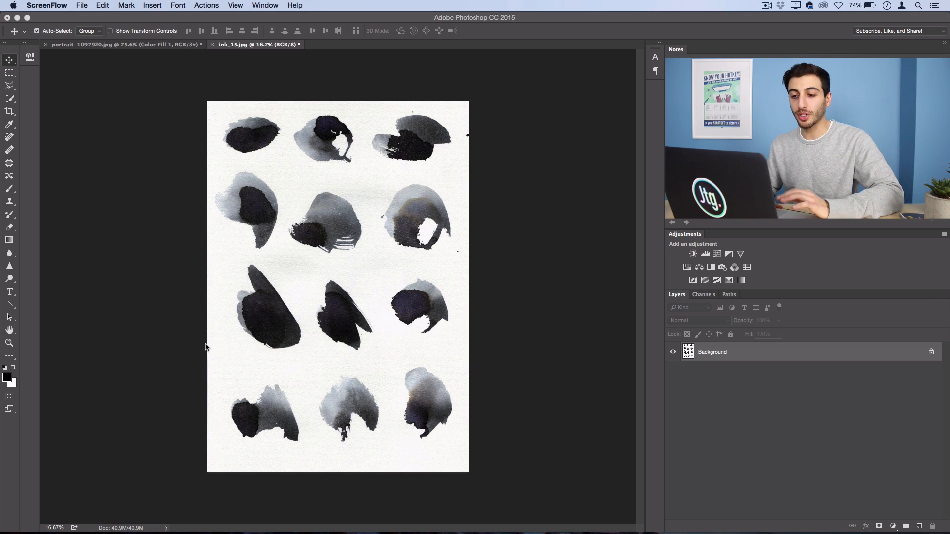
{"action": "mouse_move", "coordinate": [251, 250]}
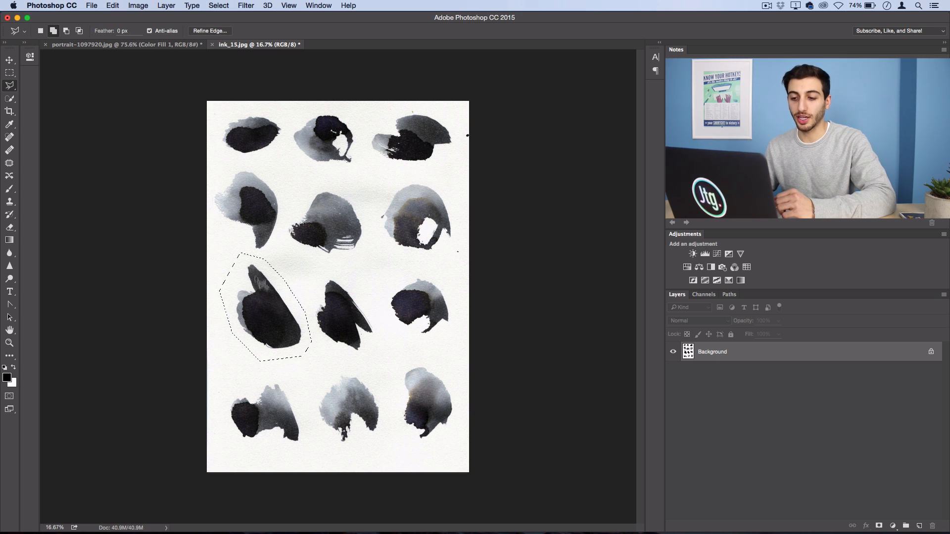
Copy two outlined ink splashes onto new layers with Layer Via Copy.
{"action": "right_click", "coordinate": [272, 308]}
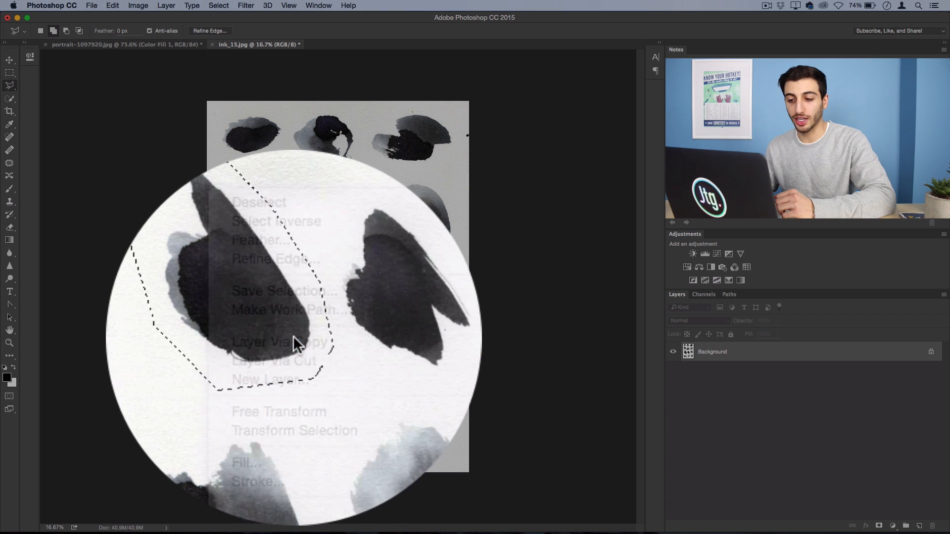
{"action": "left_click", "coordinate": [280, 341]}
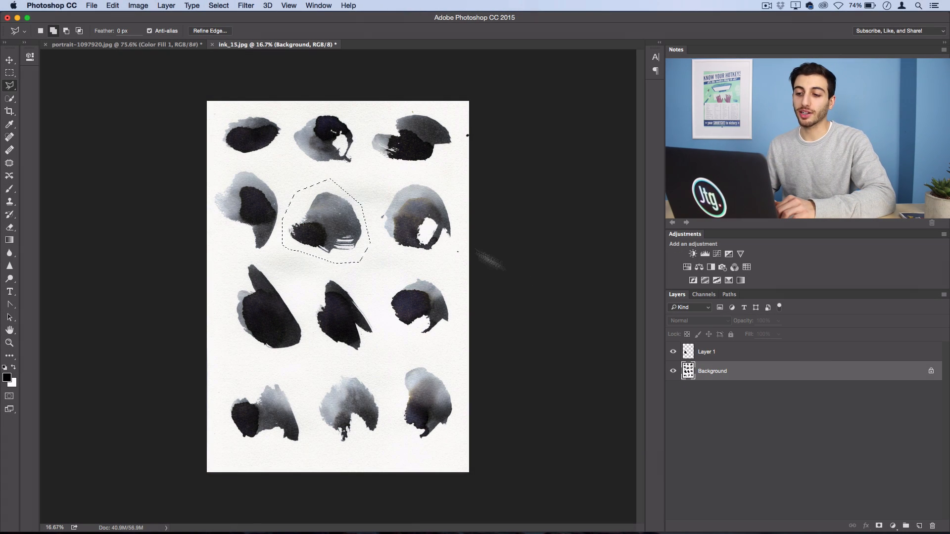
{"action": "right_click", "coordinate": [327, 227]}
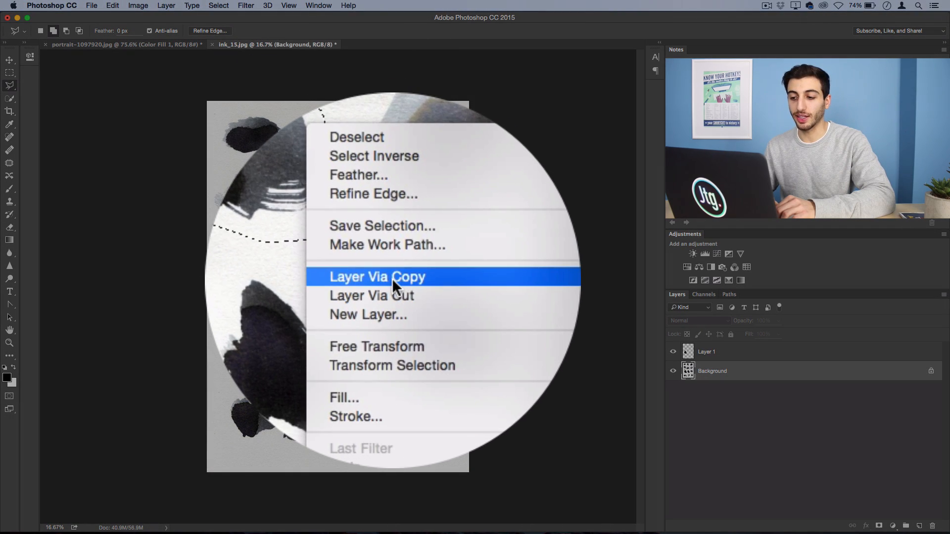
{"action": "left_click", "coordinate": [375, 276]}
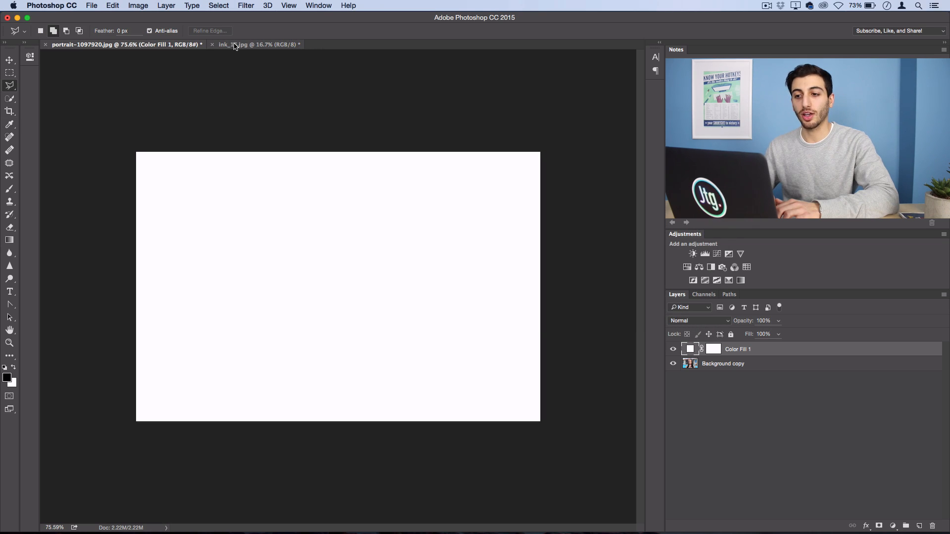
Switch to the ink_15.jpg scan and bring its splash layers into the portrait document.
{"action": "left_click", "coordinate": [254, 44]}
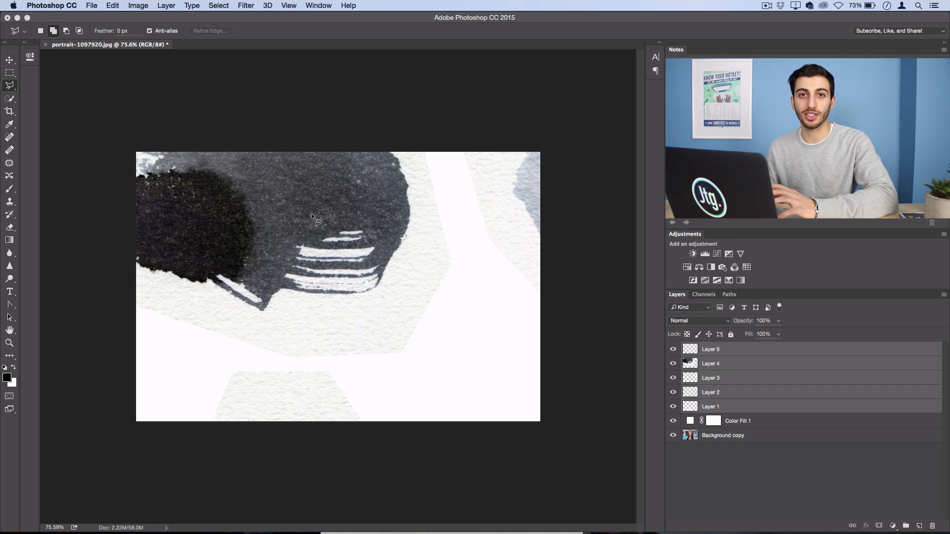
{"action": "left_click", "coordinate": [10, 59]}
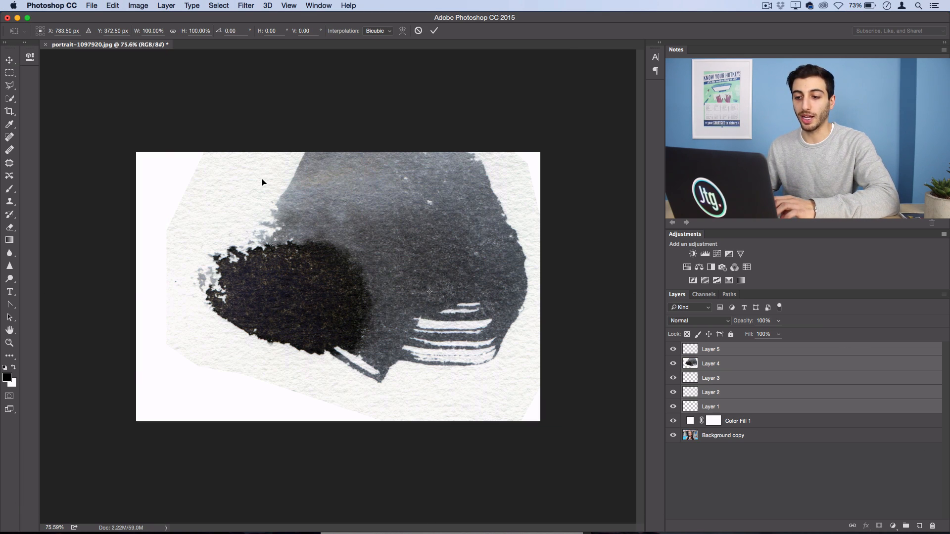
Commit the scaled-down splash so the whole ink shape fits the canvas.
{"action": "left_click", "coordinate": [112, 6]}
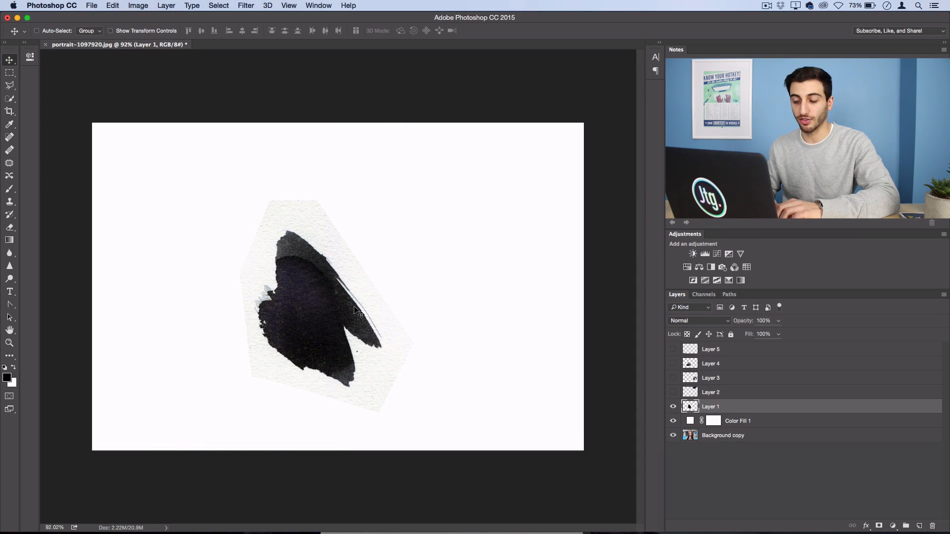
Move the Layer 1 splash slightly upward on the canvas.
{"action": "left_click_drag", "start_coordinate": [354, 309], "coordinate": [373, 284]}
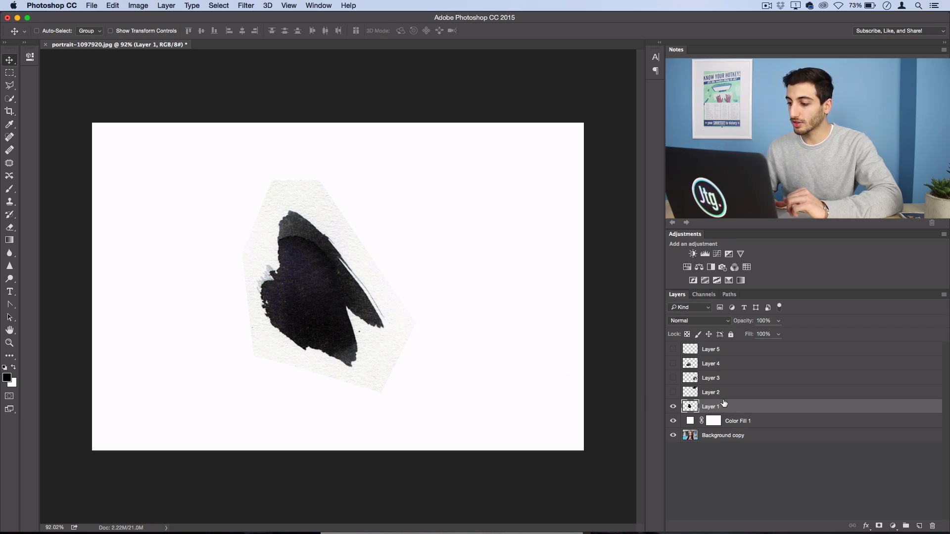
Remove Layer 1's white paper with a split white Blend If slider in Blending Options.
{"action": "right_click", "coordinate": [710, 406]}
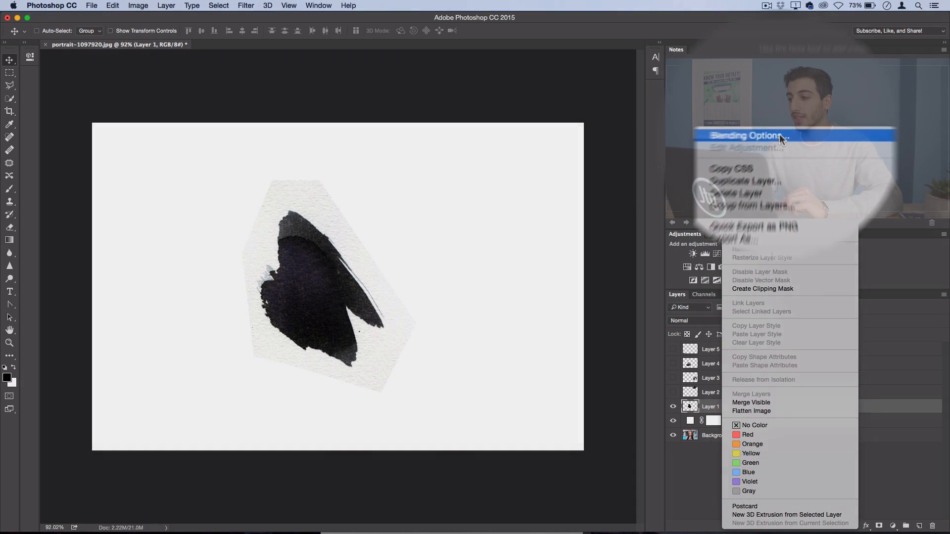
{"action": "left_click", "coordinate": [747, 135]}
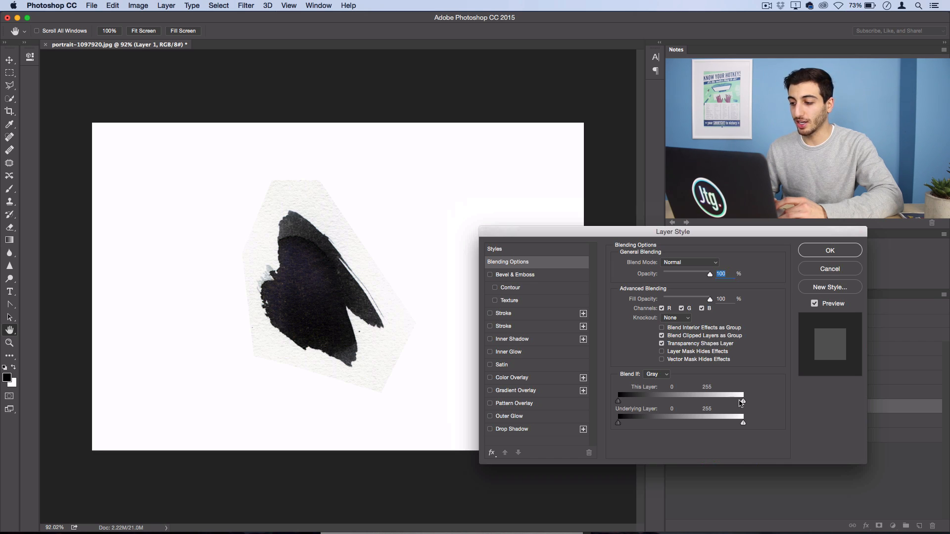
{"action": "left_click_drag", "start_coordinate": [743, 401], "coordinate": [685, 401]}
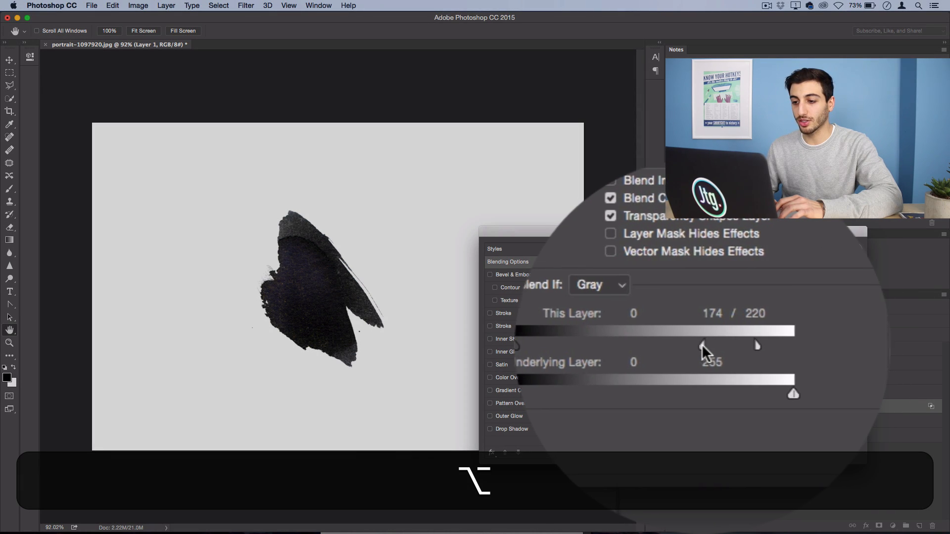
{"action": "left_click_drag", "start_coordinate": [712, 331], "coordinate": [695, 401]}
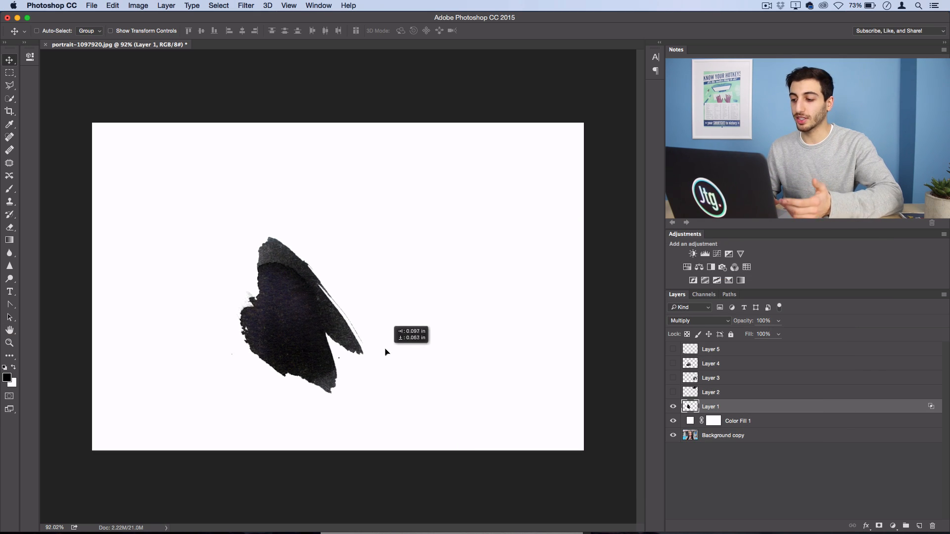
{"action": "left_click", "coordinate": [722, 435]}
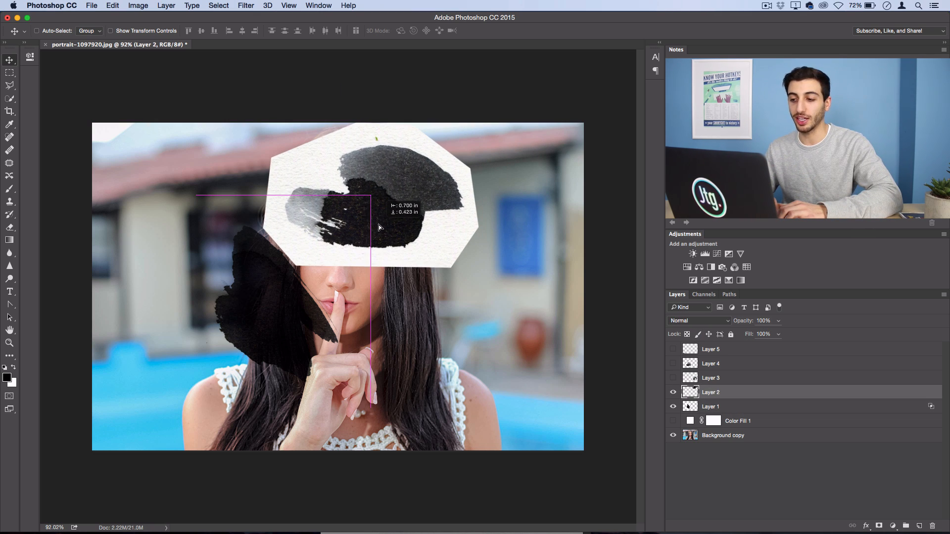
Set Layer 2 to Multiply and reuse Layer 1's blending style on it.
{"action": "left_click", "coordinate": [696, 321]}
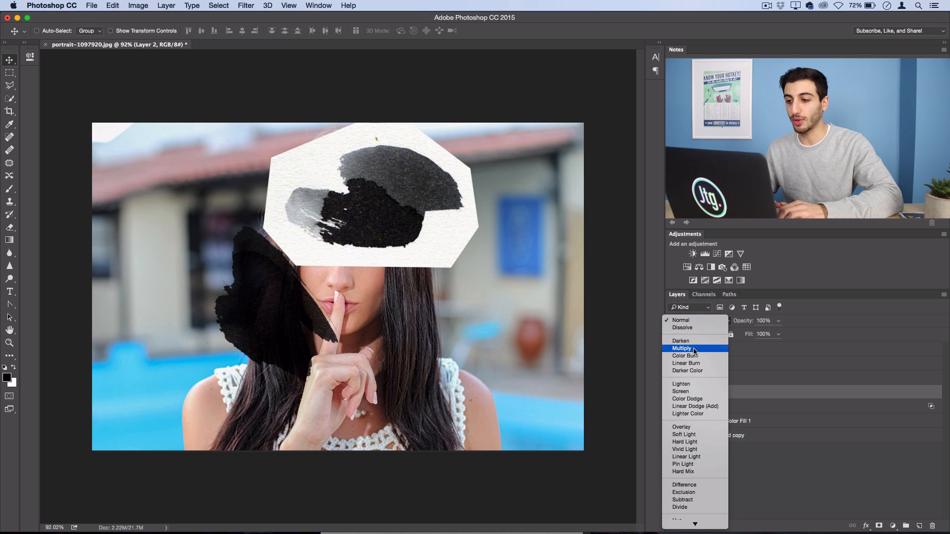
{"action": "left_click", "coordinate": [682, 347]}
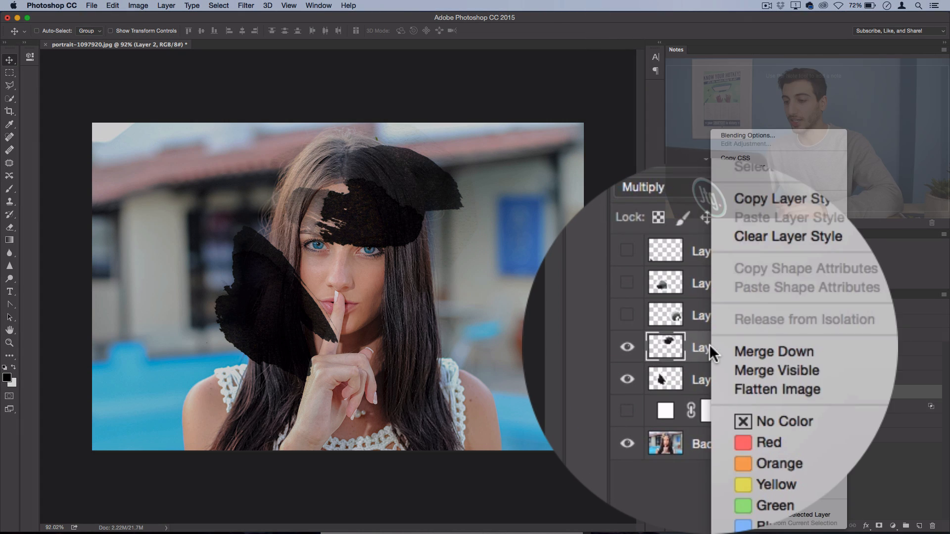
{"action": "left_click", "coordinate": [746, 135]}
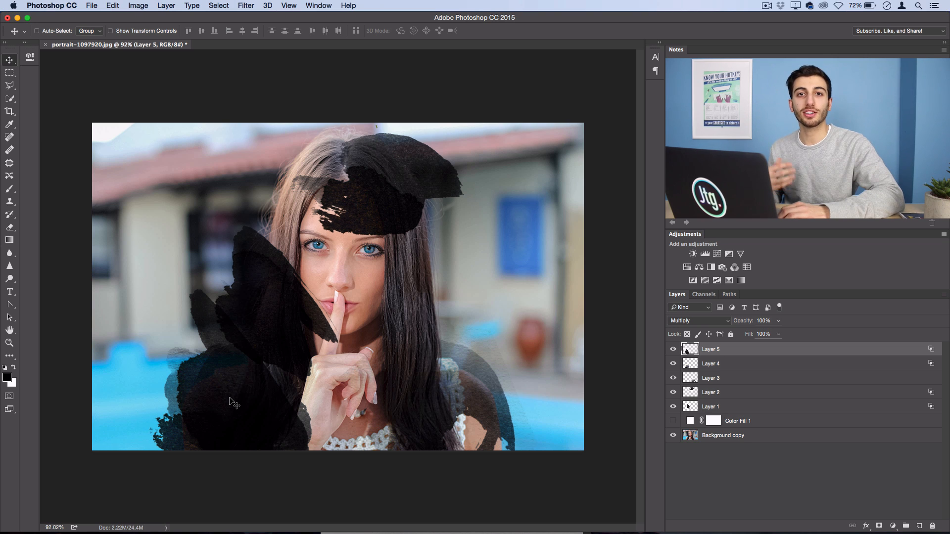
Enlarge the top splash over the lower left, duplicate Layer 4, and select the portrait.
{"action": "key", "text": "cmd+t"}
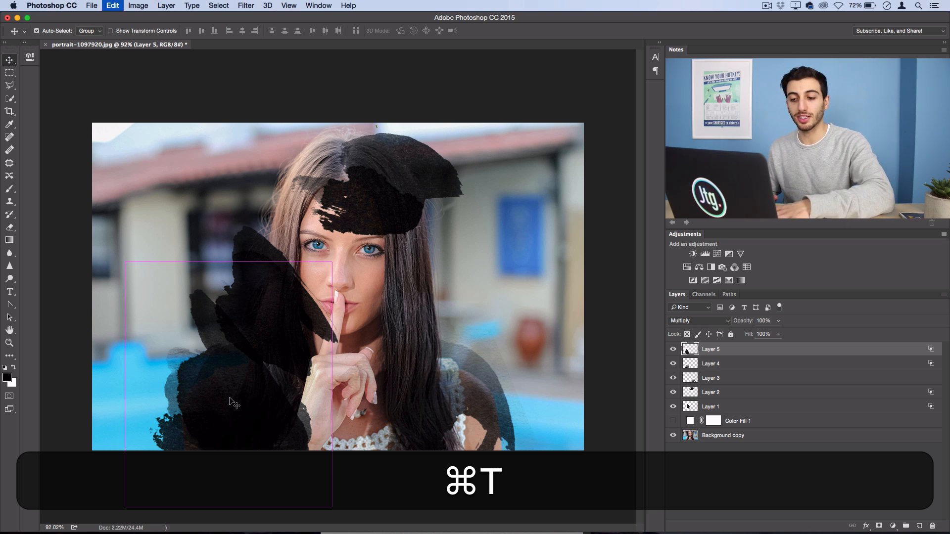
{"action": "key", "text": "cmd+t"}
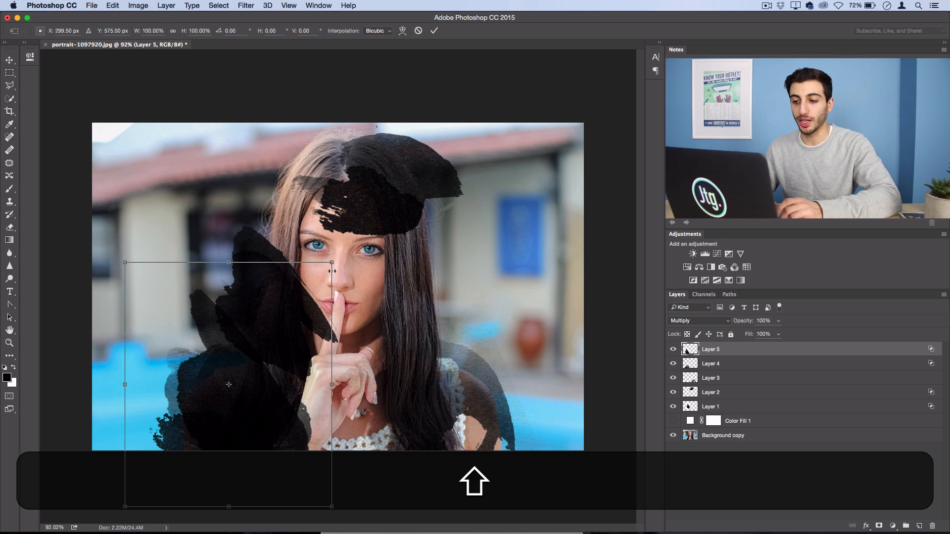
{"action": "left_click_drag", "start_coordinate": [330, 262], "coordinate": [406, 362]}
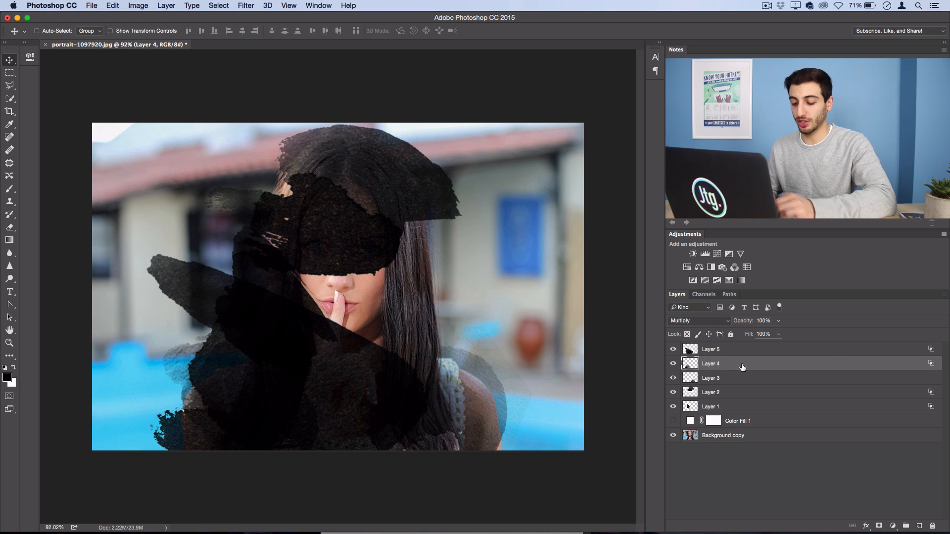
{"action": "key", "text": "cmd+j"}
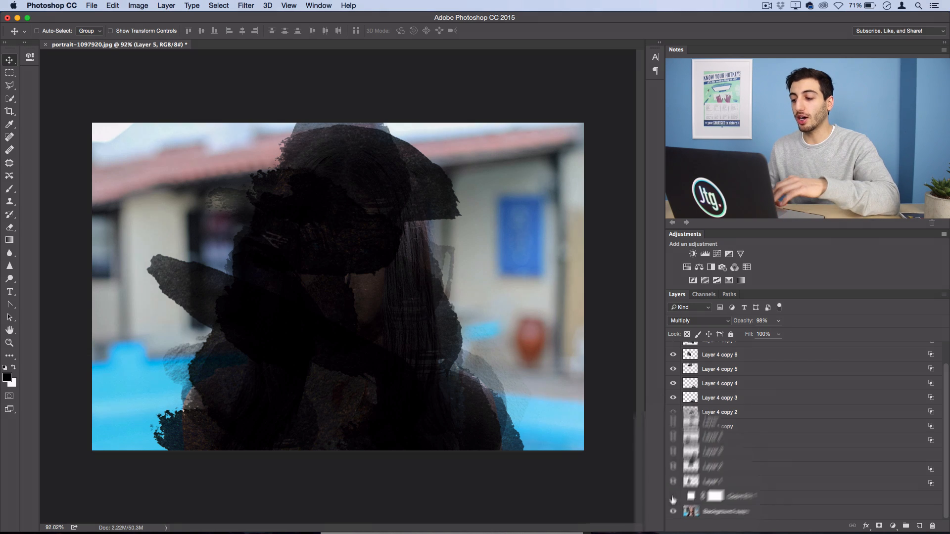
{"action": "left_click", "coordinate": [672, 511]}
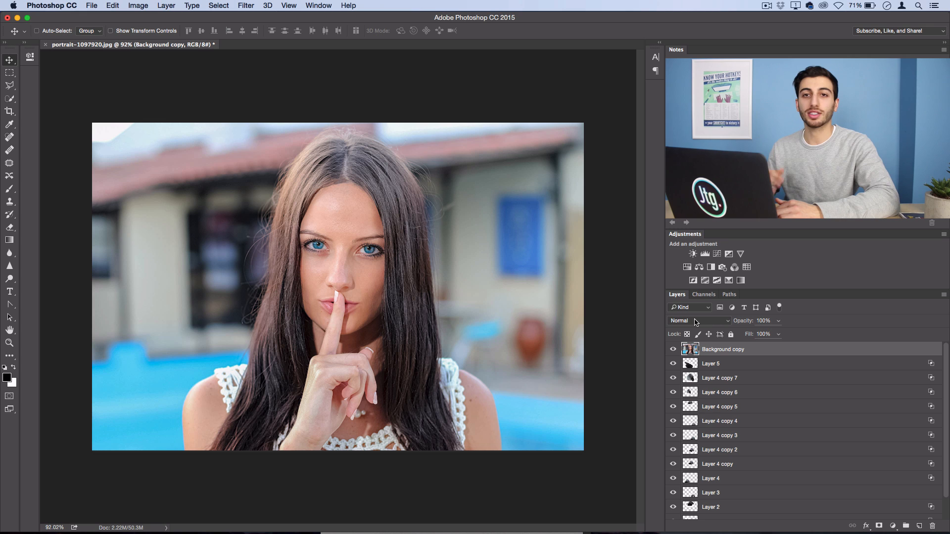
Set the portrait layer to Screen blending and start a new gradient fill layer.
{"action": "left_click", "coordinate": [700, 321]}
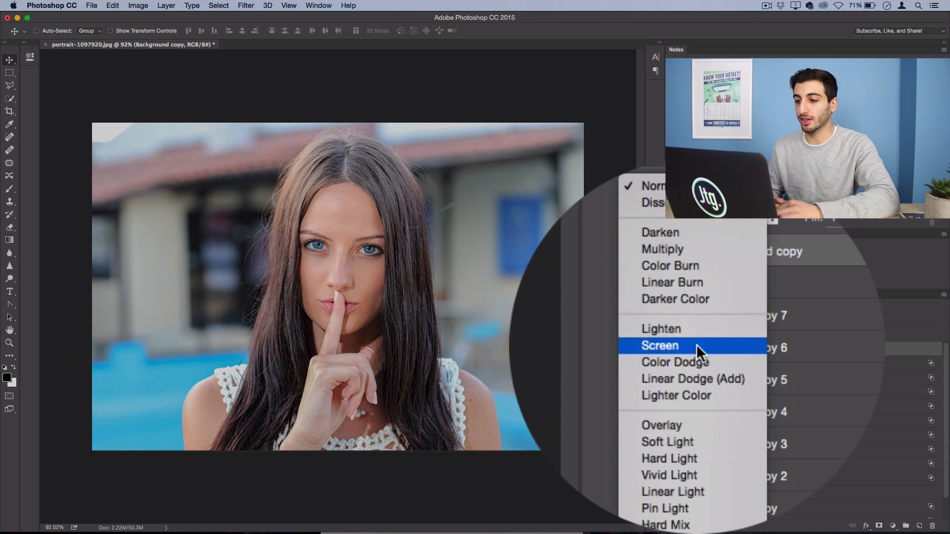
{"action": "left_click", "coordinate": [658, 345]}
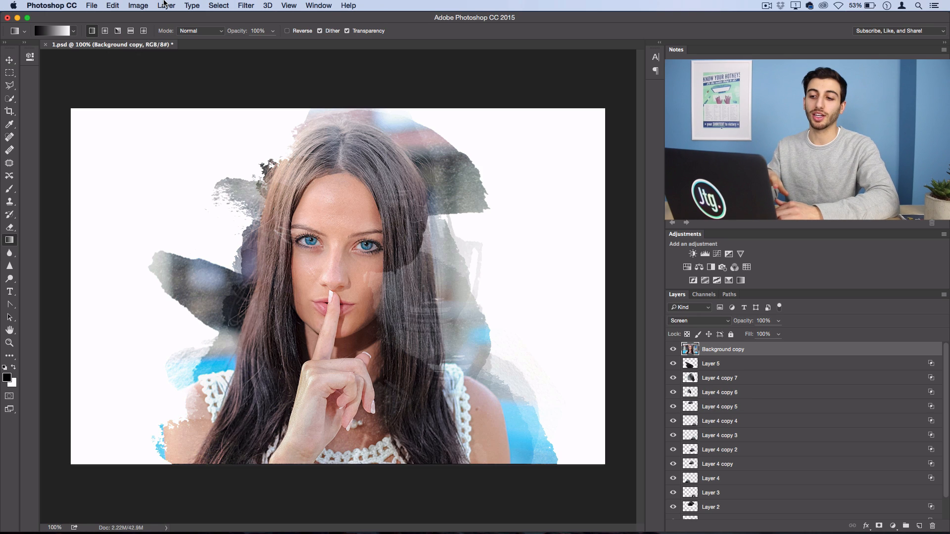
{"action": "left_click", "coordinate": [166, 5]}
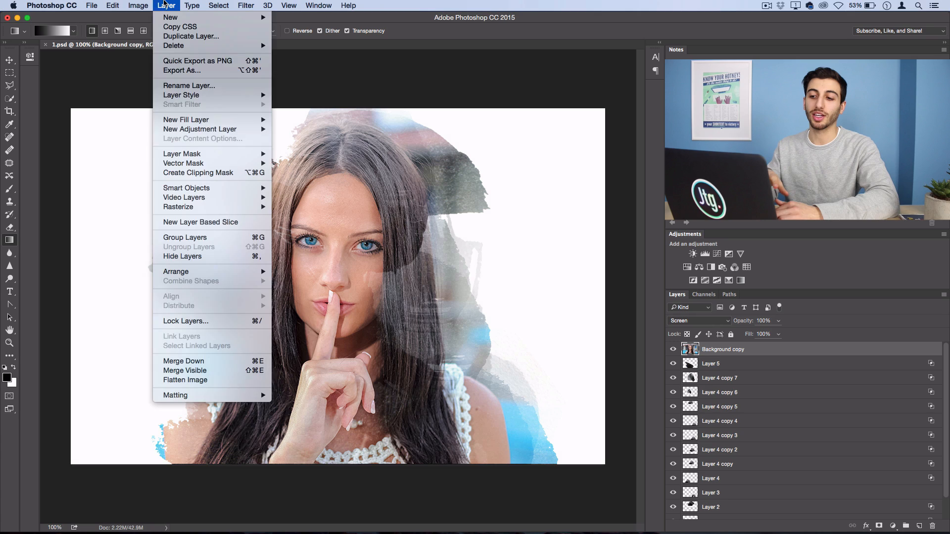
{"action": "left_click", "coordinate": [186, 119]}
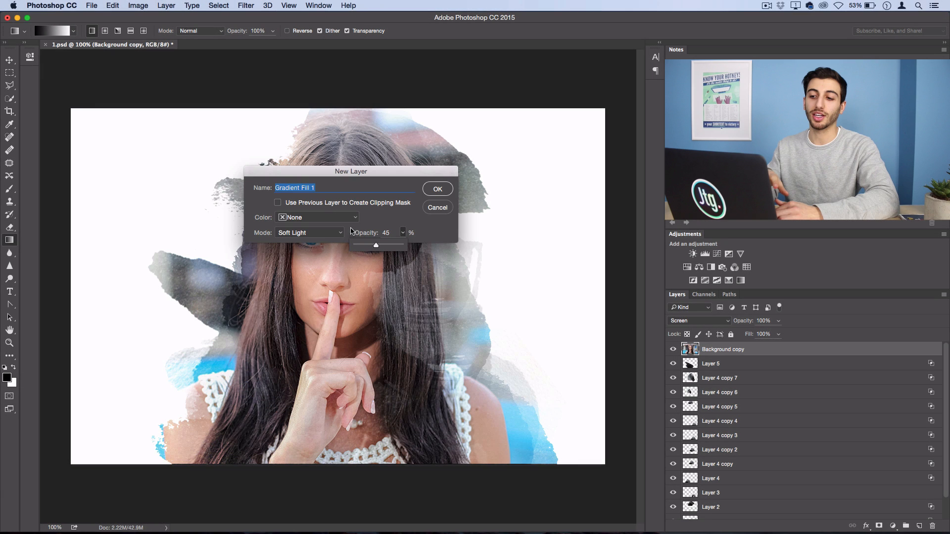
Add a rainbow gradient fill at Soft Light 45%, shifted diagonally across the portrait.
{"action": "left_click", "coordinate": [436, 188]}
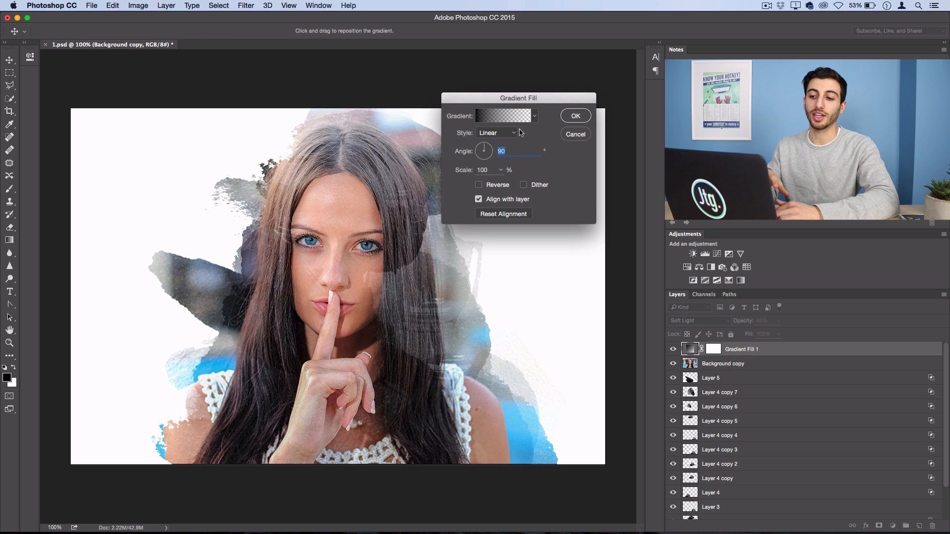
{"action": "left_click", "coordinate": [502, 116]}
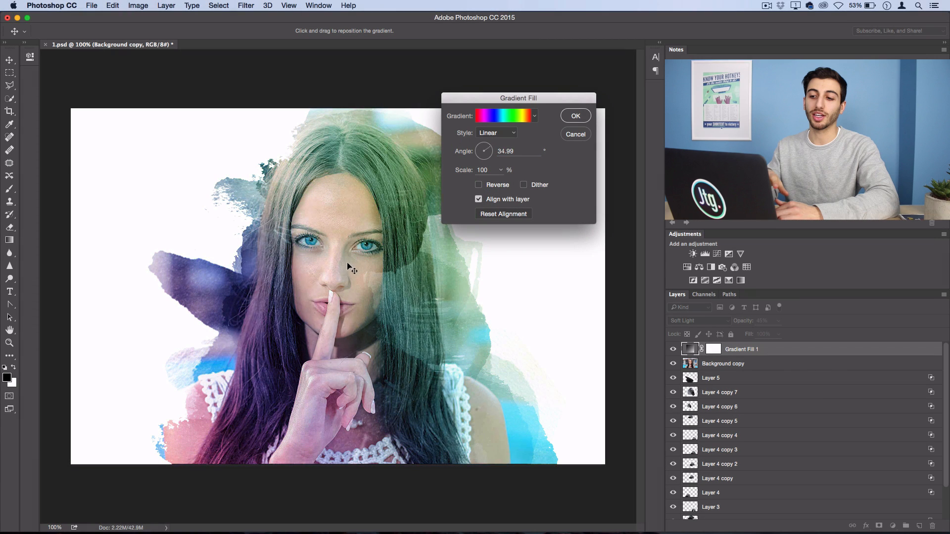
{"action": "left_click_drag", "start_coordinate": [348, 266], "coordinate": [331, 285]}
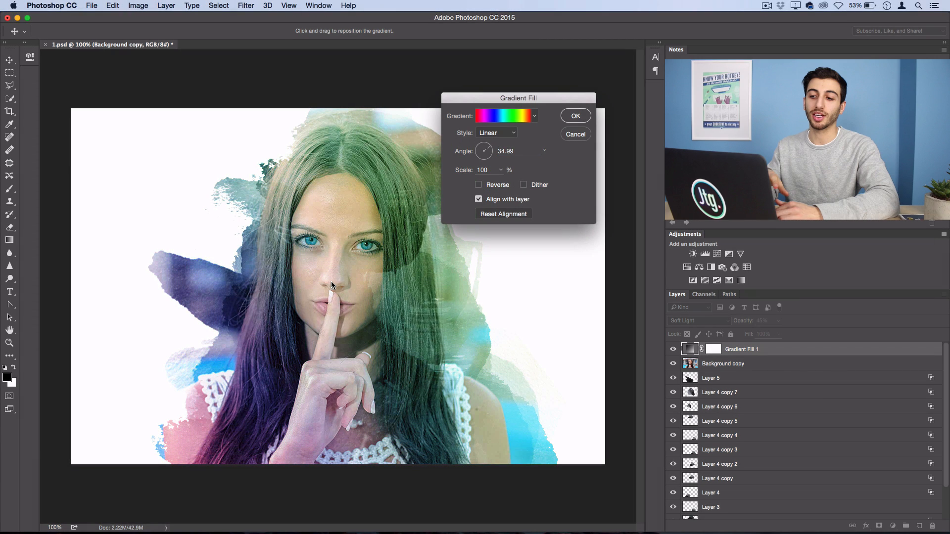
{"action": "left_click_drag", "start_coordinate": [331, 286], "coordinate": [271, 313]}
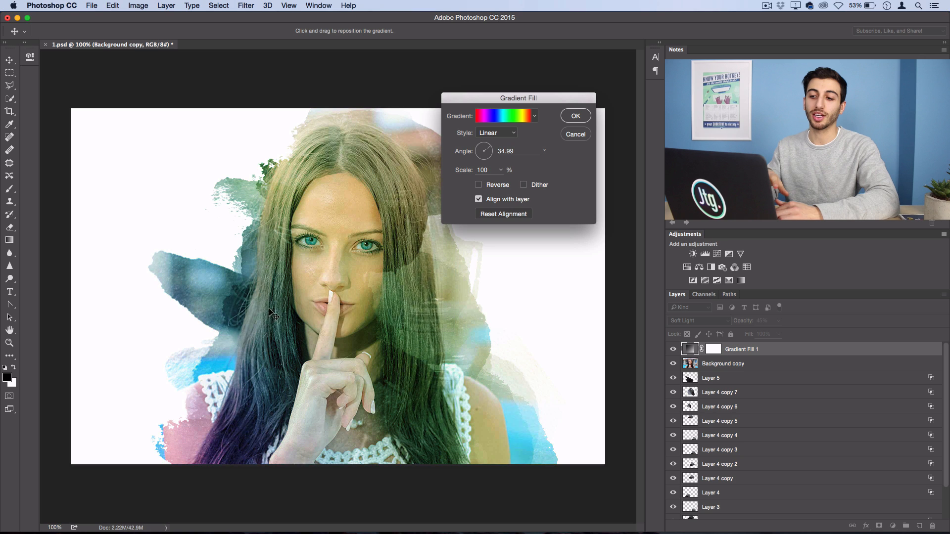
{"action": "left_click", "coordinate": [575, 116]}
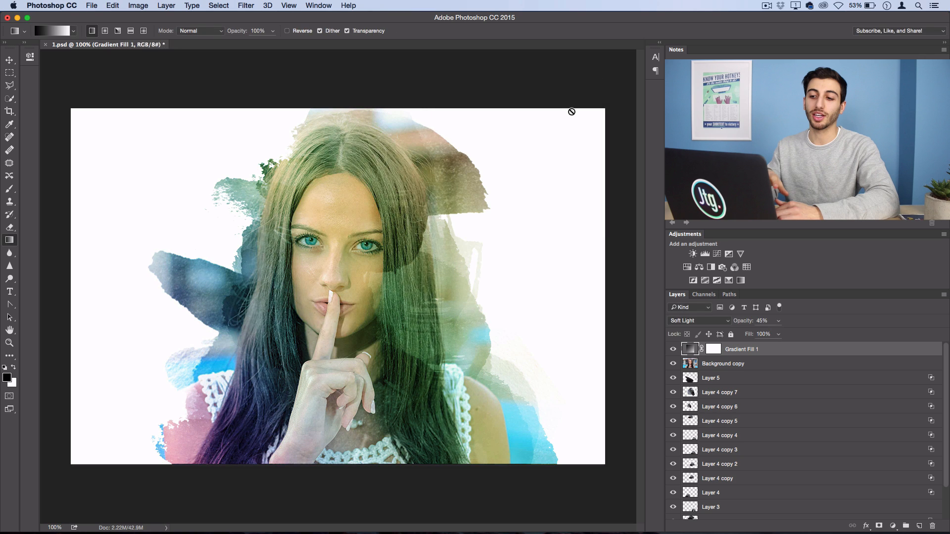